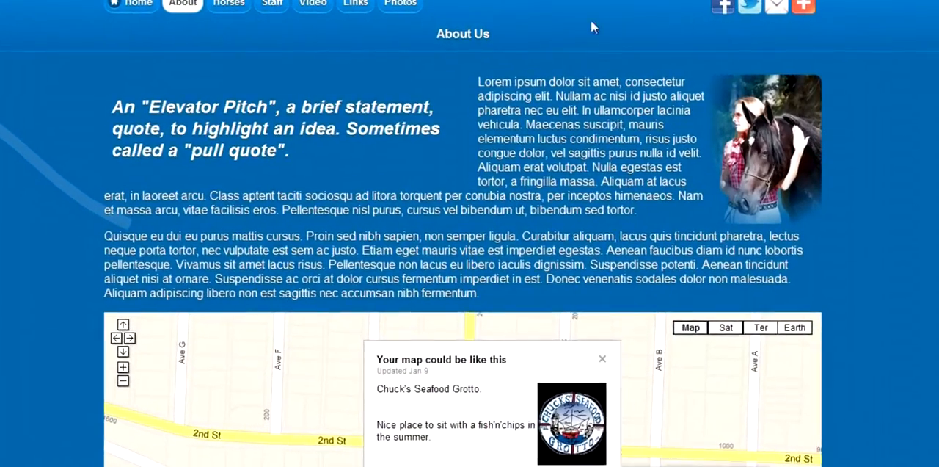
Step: On the AddThis home page choose the large 32x32 icons with share counter style
left_click(803, 6)
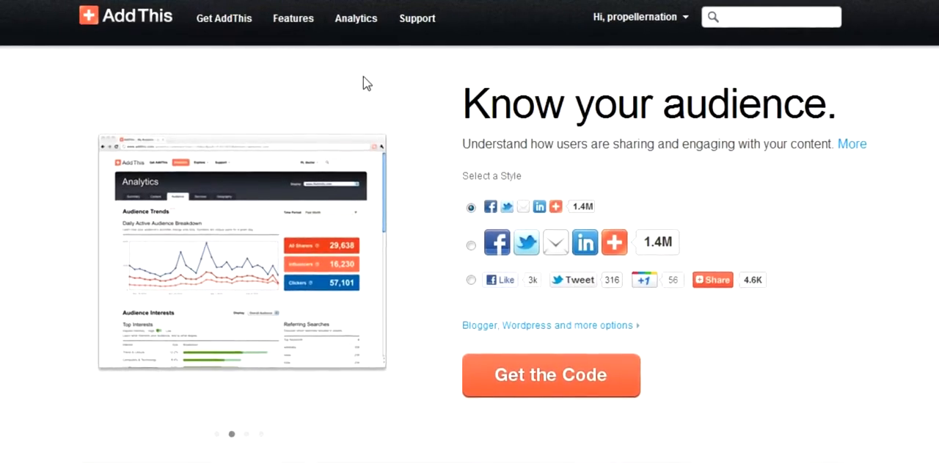
scroll("down", 3)
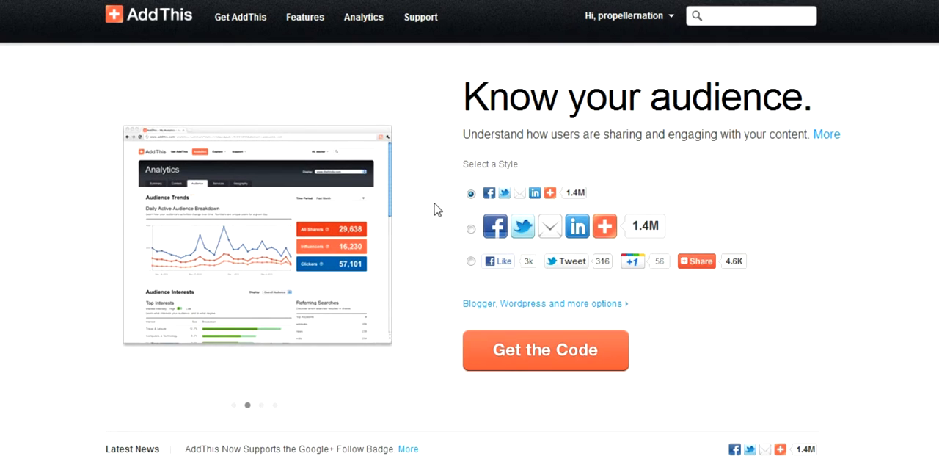
mouse_move(490, 155)
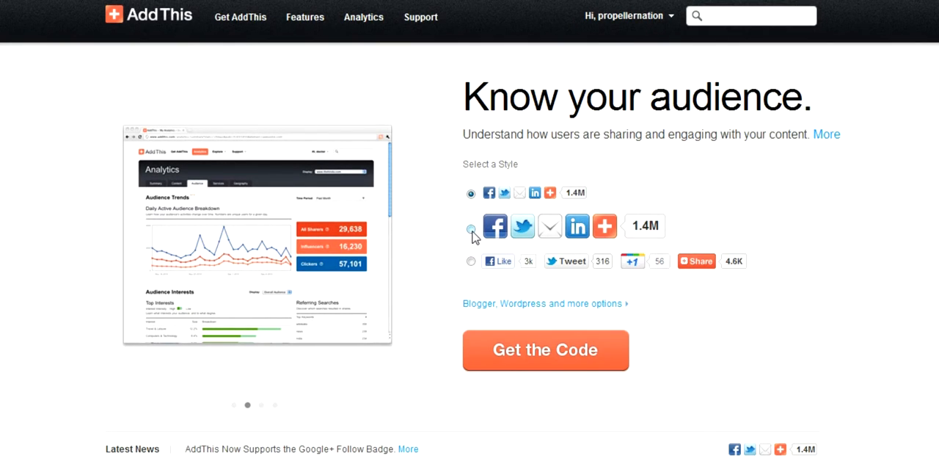
left_click(470, 229)
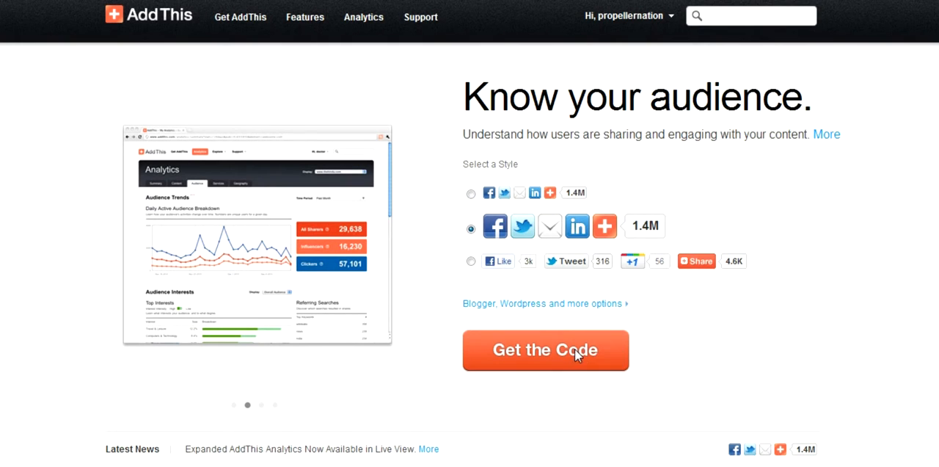
Step: Get the install code for this style, review its lines, and copy it with Grab It
left_click(546, 349)
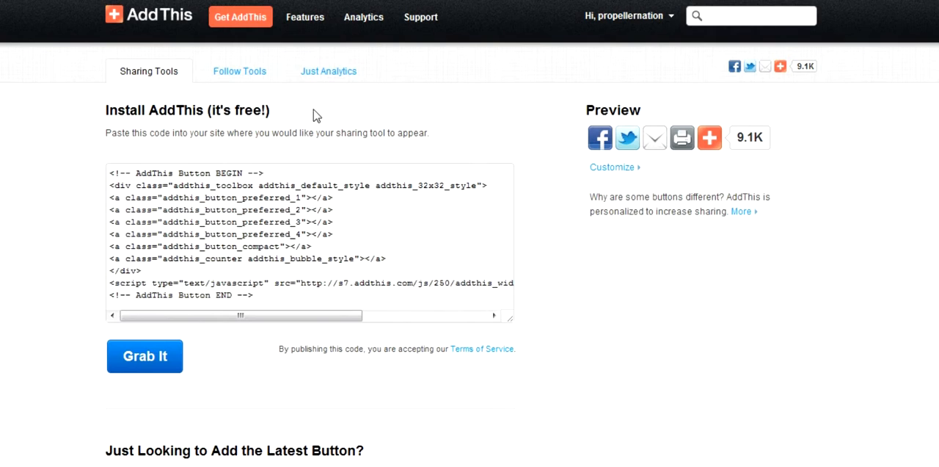
mouse_move(307, 167)
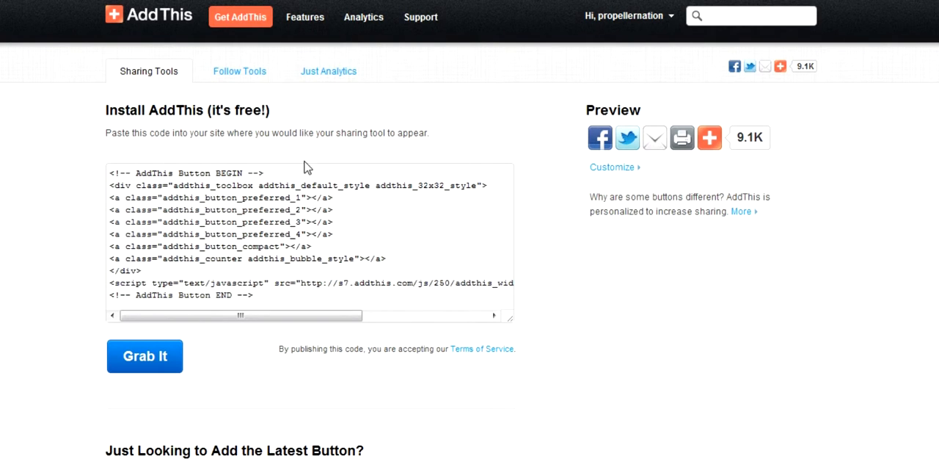
mouse_move(530, 155)
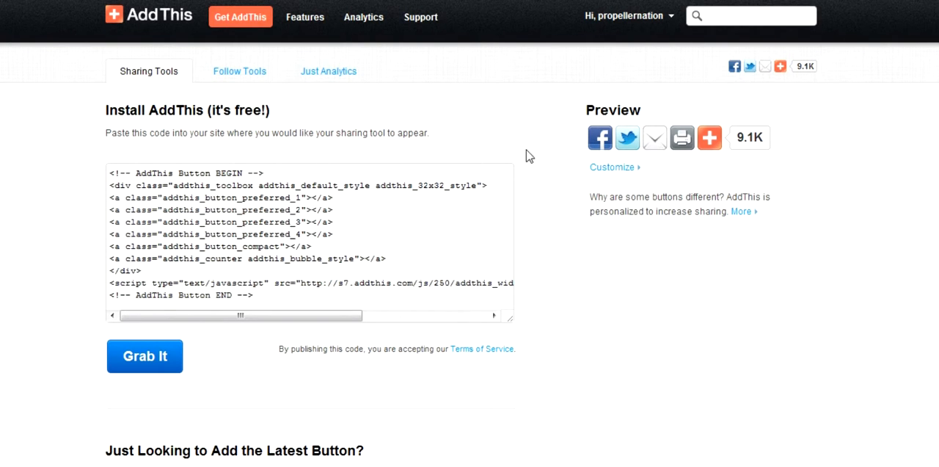
mouse_move(669, 171)
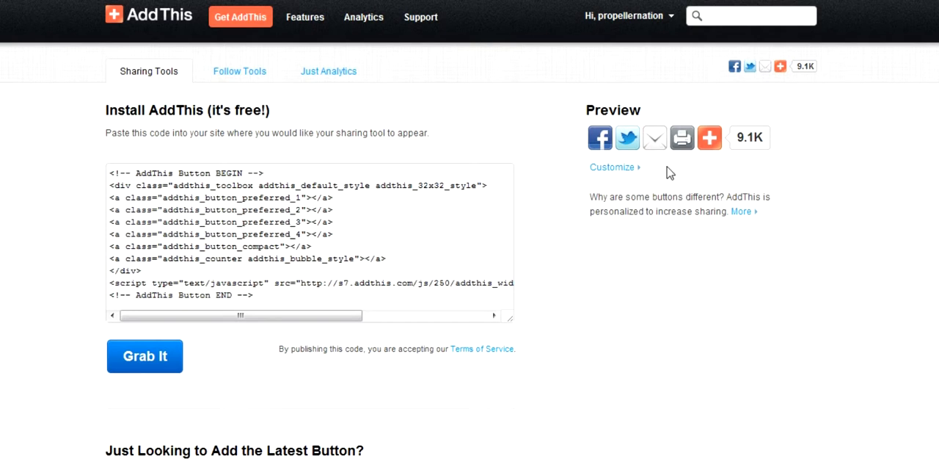
double_click(291, 197)
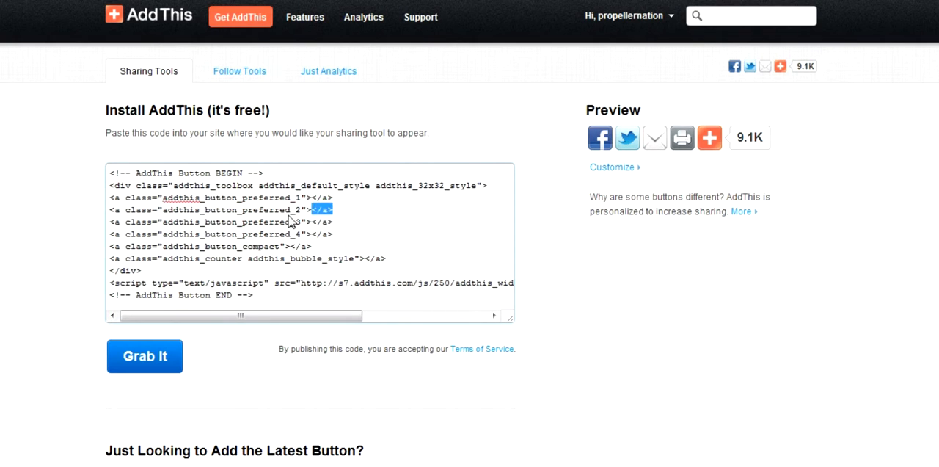
triple_click(220, 210)
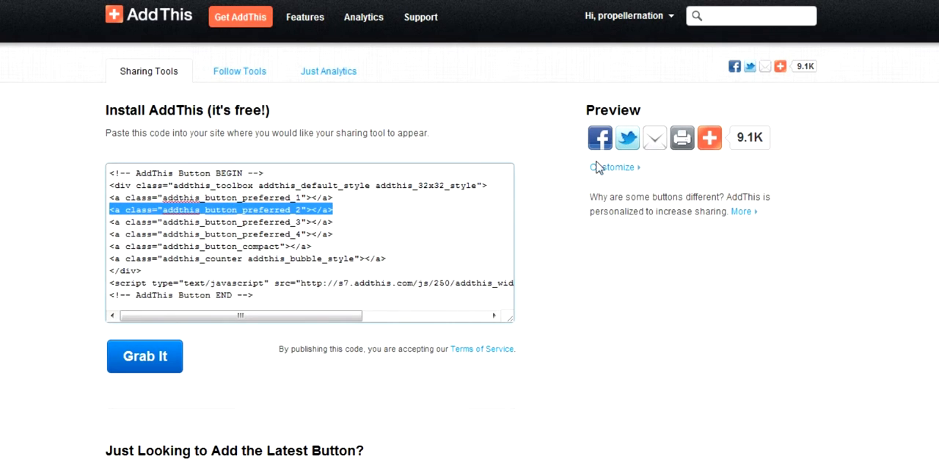
mouse_move(340, 227)
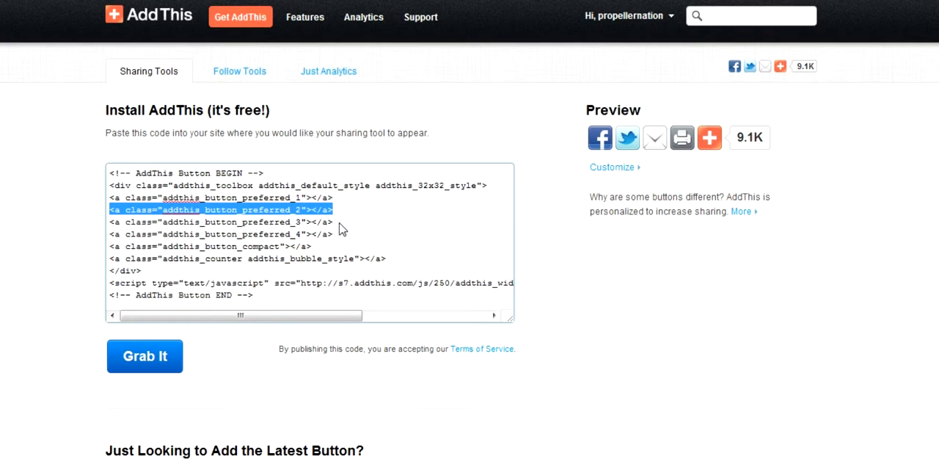
mouse_move(314, 255)
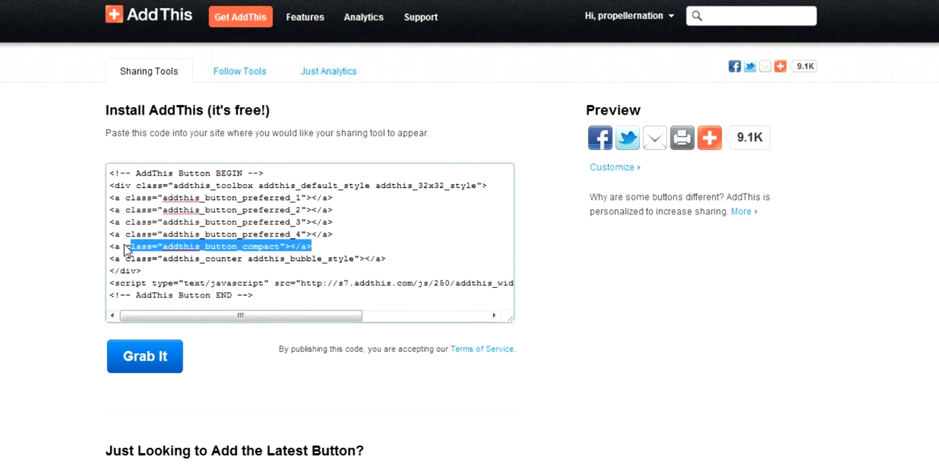
left_click(709, 138)
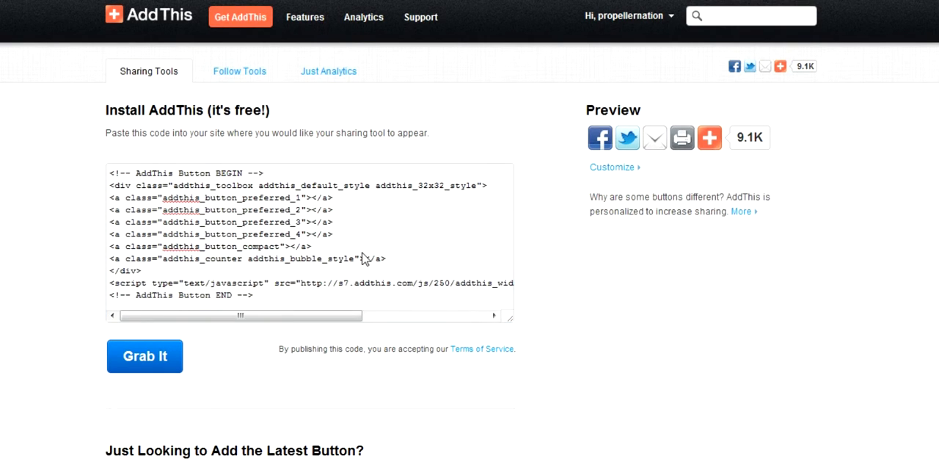
left_click(144, 355)
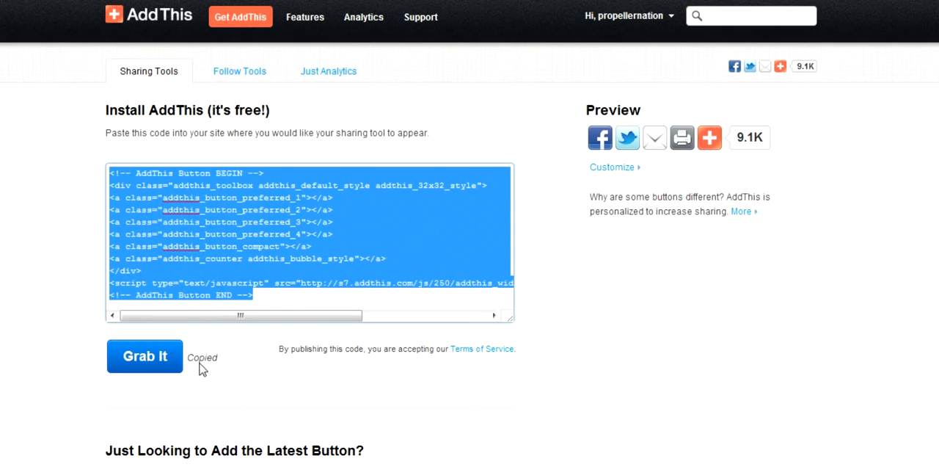
mouse_move(203, 108)
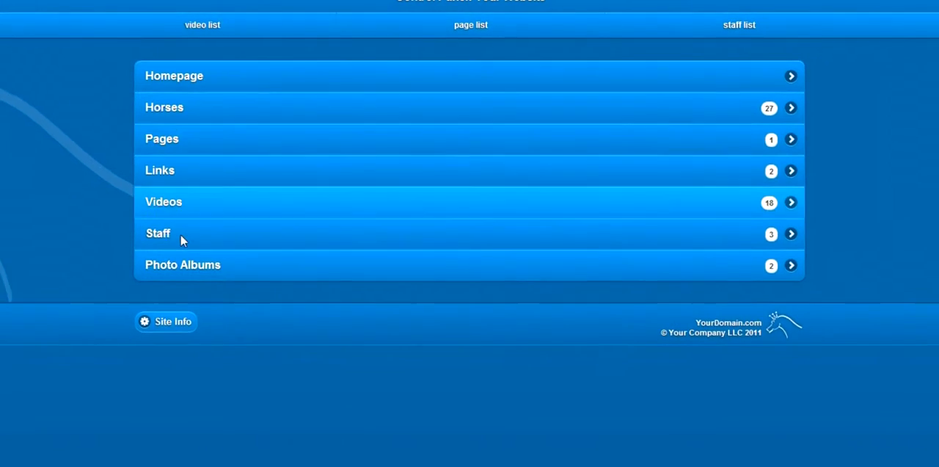
Step: Go to Site Info and scroll to the empty Social Buttons fields
left_click(164, 321)
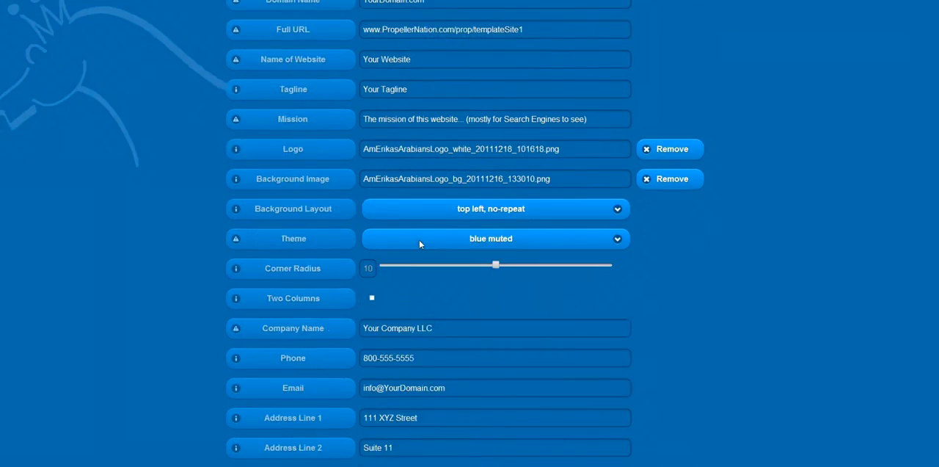
scroll("down", 3)
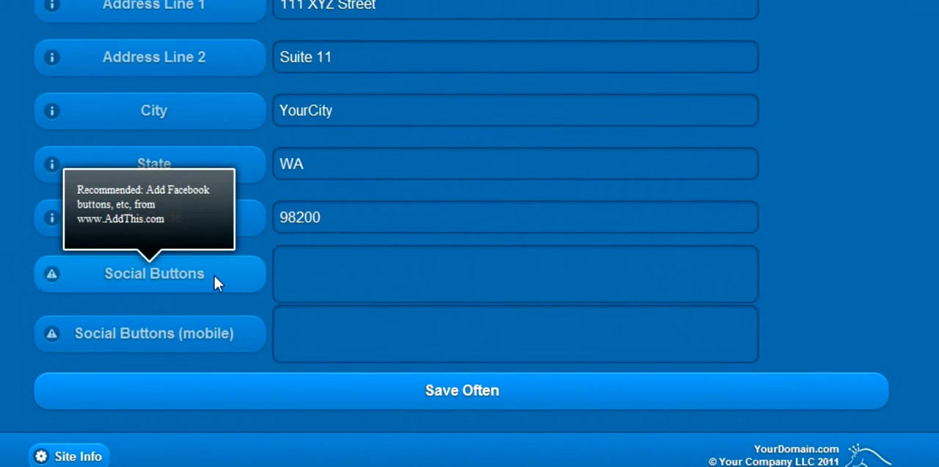
mouse_move(238, 334)
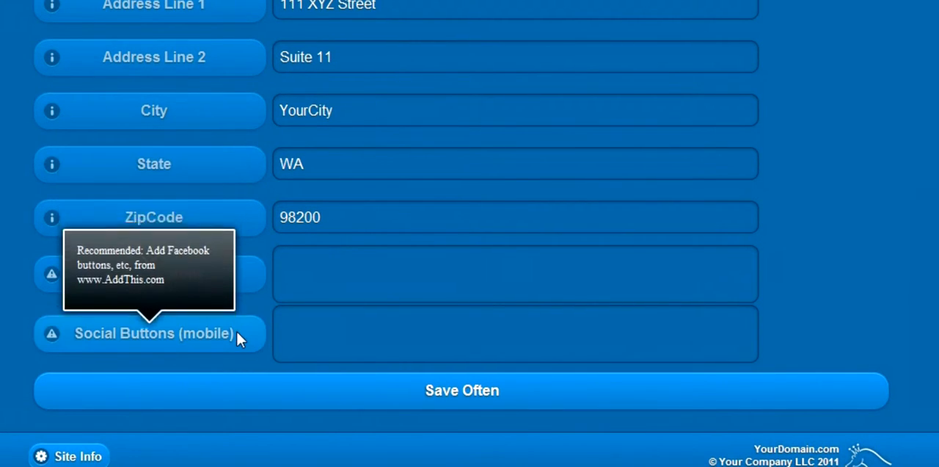
mouse_move(323, 337)
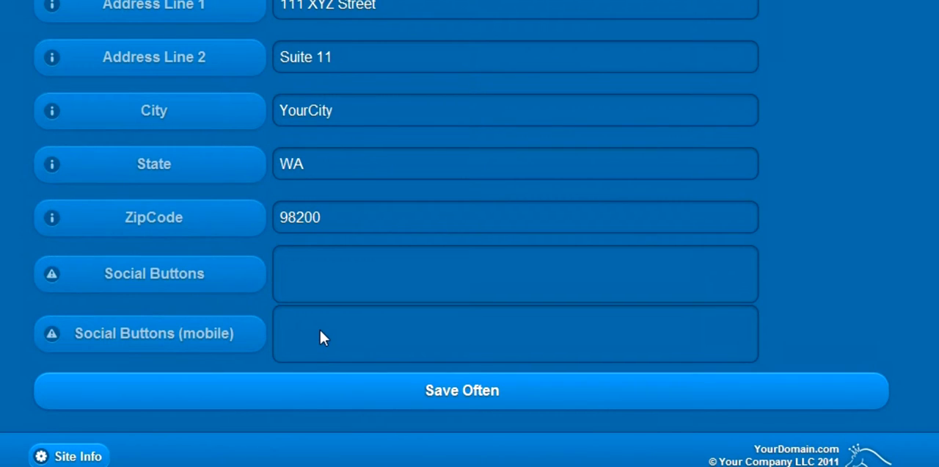
mouse_move(396, 273)
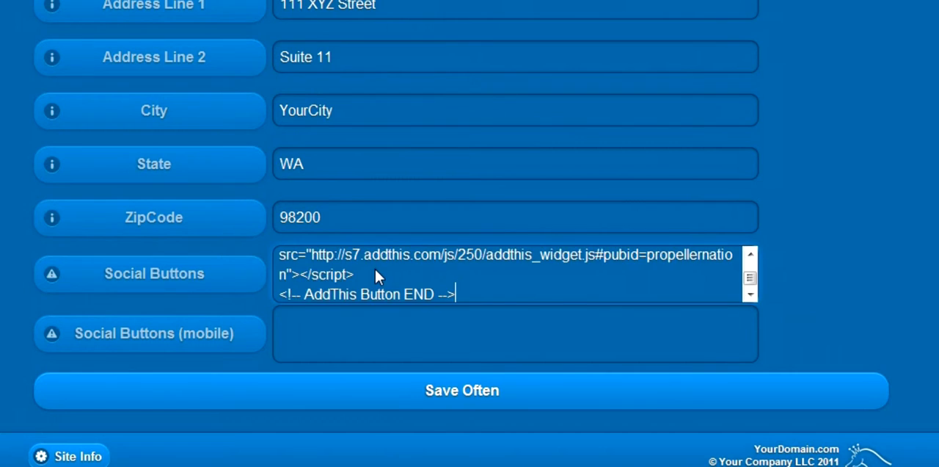
Step: Trim the pasted Social Buttons code to three preferred buttons plus compact
scroll("up", 3)
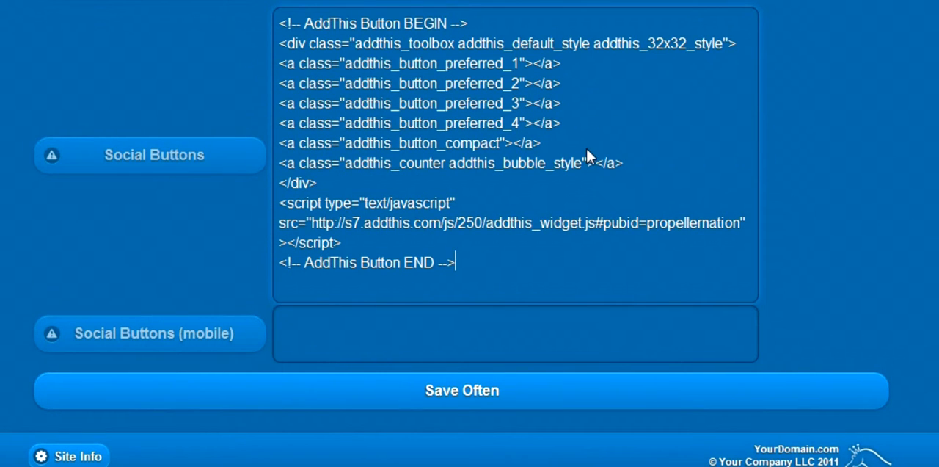
left_click(560, 124)
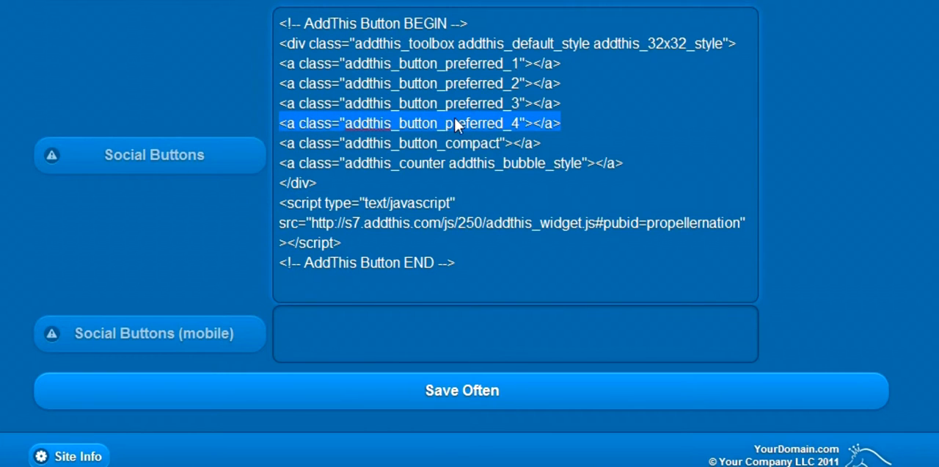
key("Delete")
type("xxx_")
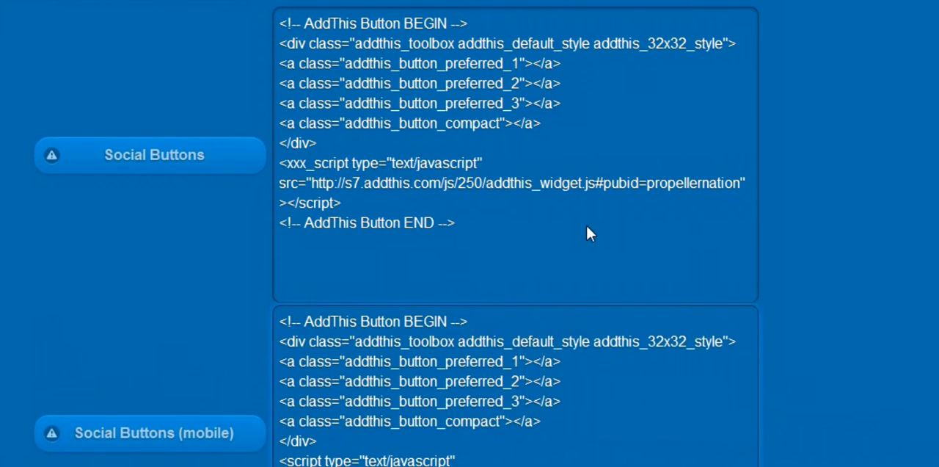
Step: Remove the addthis_32x32_style class from the Social Buttons (mobile) div
scroll("down", 3)
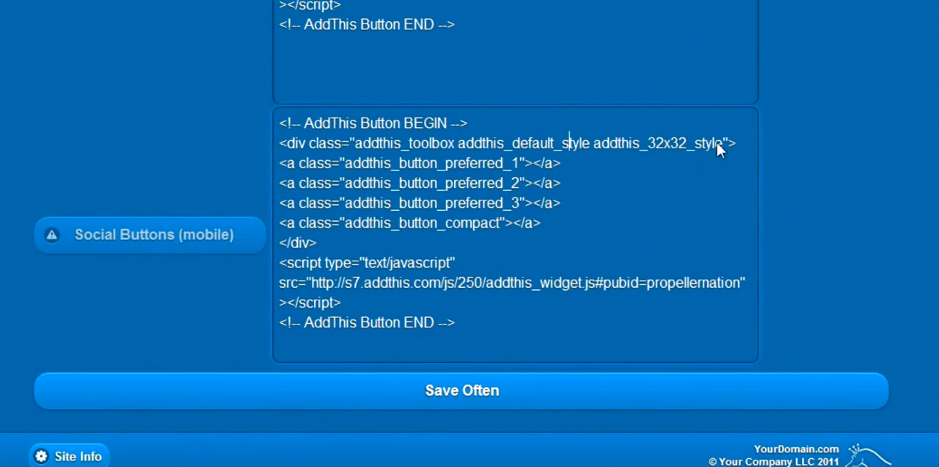
double_click(653, 143)
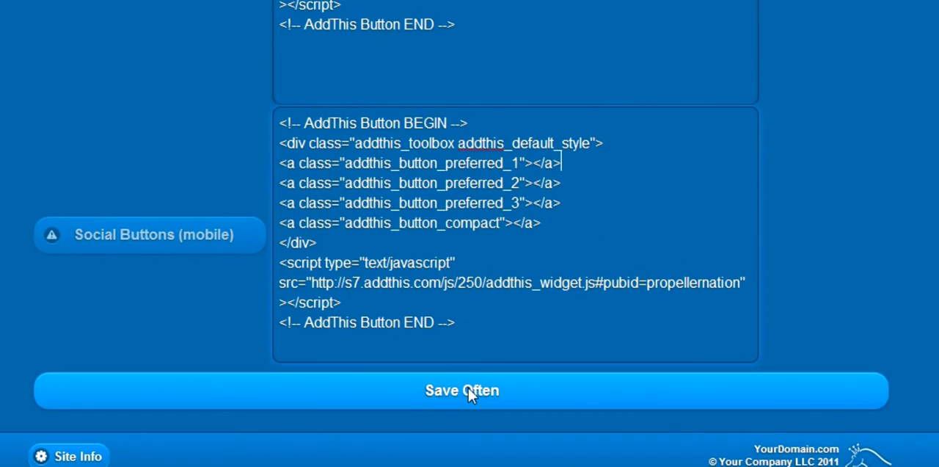
Step: Save the social button code, check the share buttons on the site, and return to settings
left_click(460, 390)
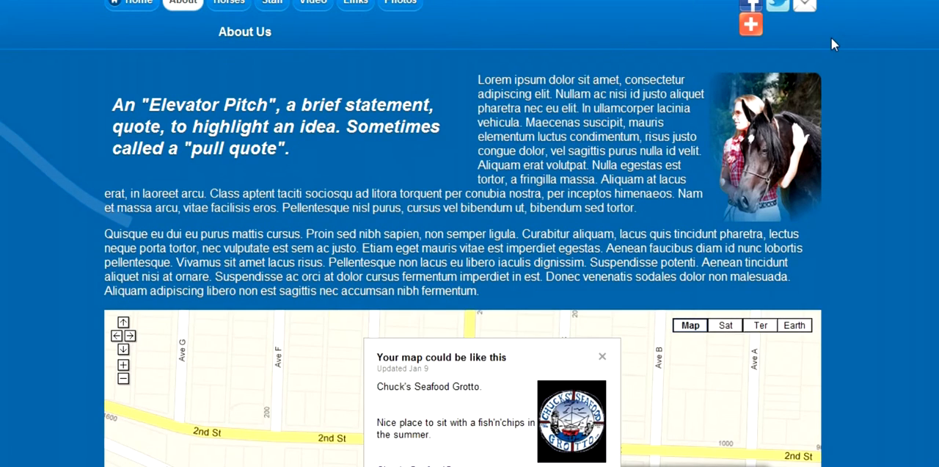
mouse_move(801, 32)
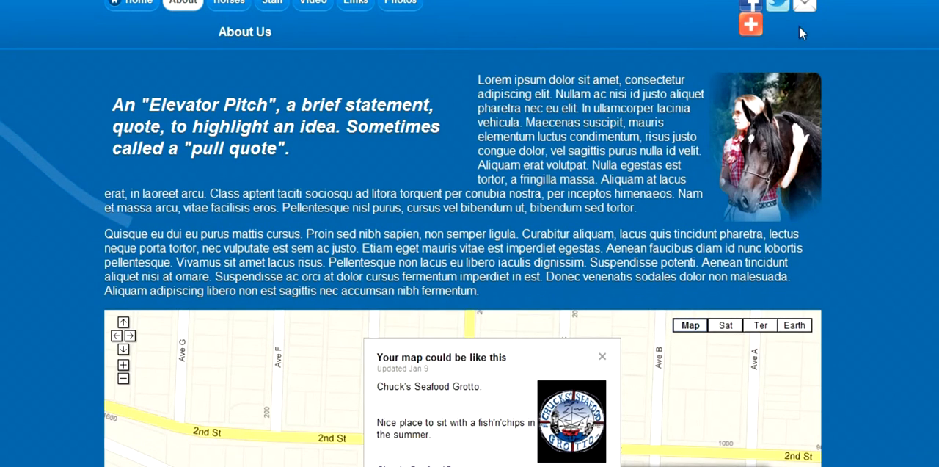
left_click(750, 24)
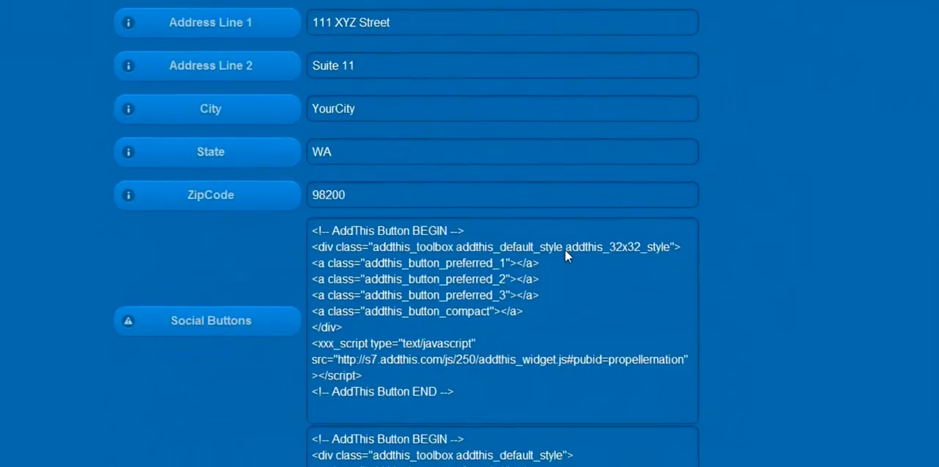
Step: Add style="width:150px" to the Social Buttons addthis_toolbox div
scroll("down", 3)
type(" style=\"")
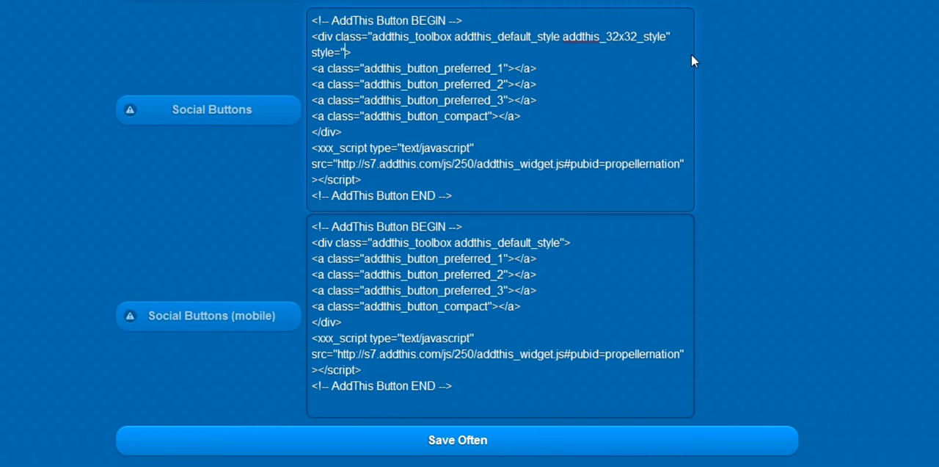
type("width:")
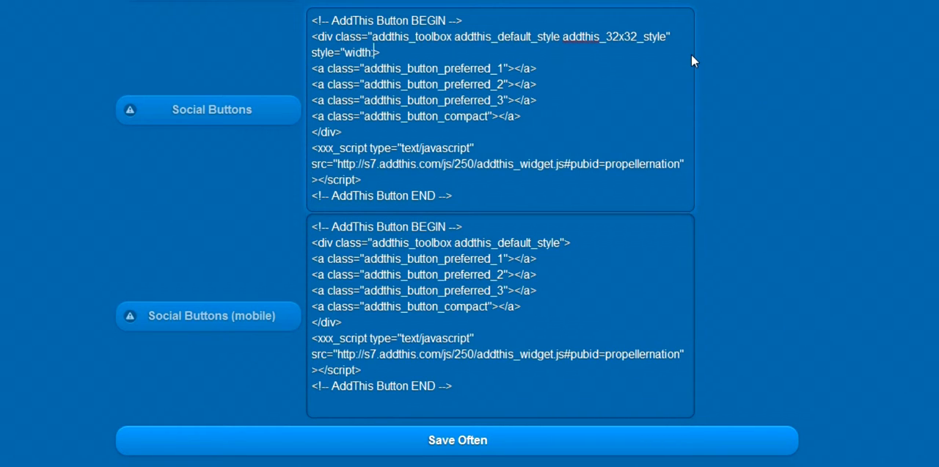
type("1")
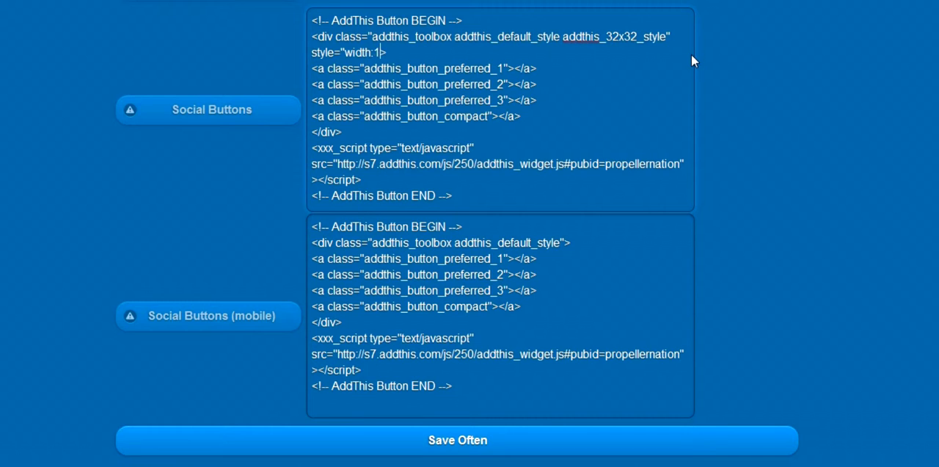
type("50px")
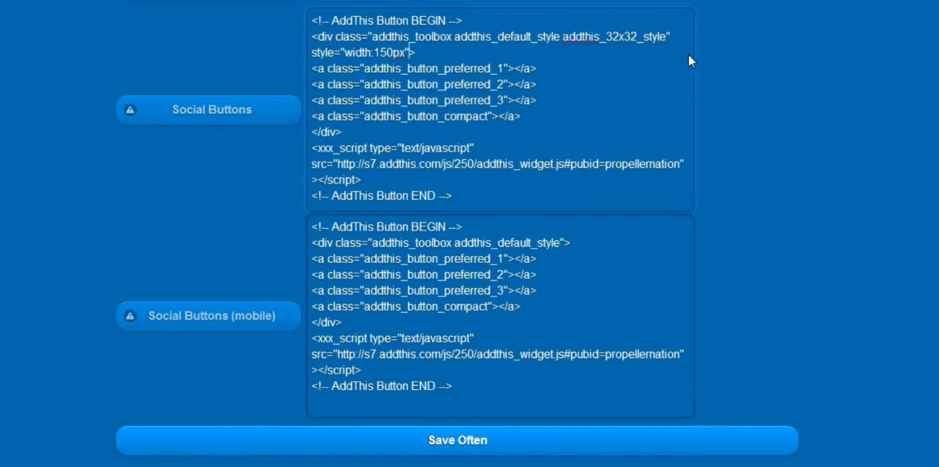
mouse_move(565, 248)
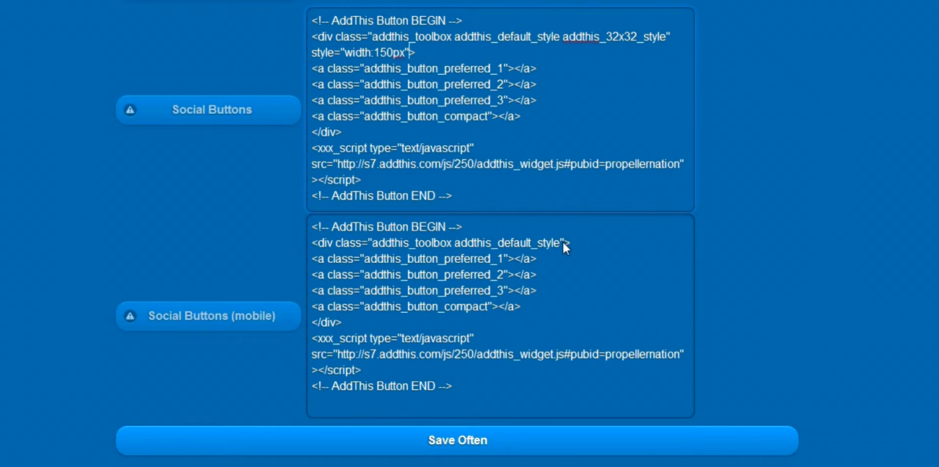
Step: Add style="width:85px" to the mobile addthis_toolbox div
type("s")
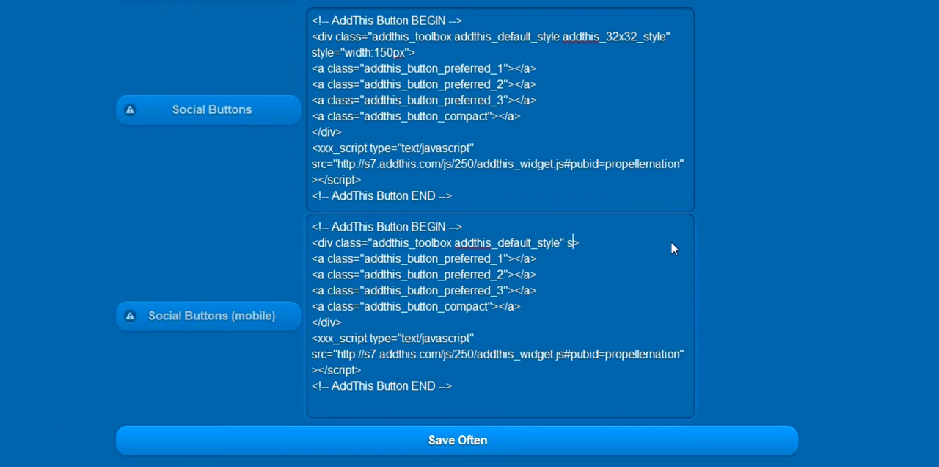
type("tyle=")
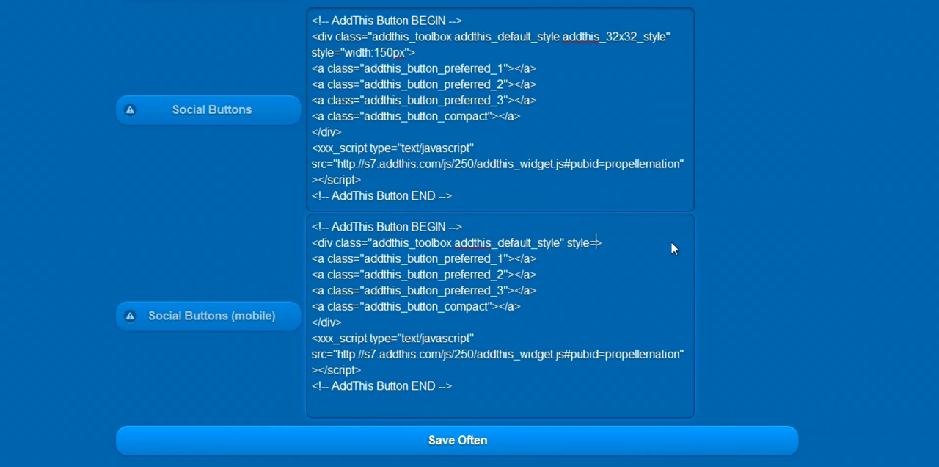
type("wi")
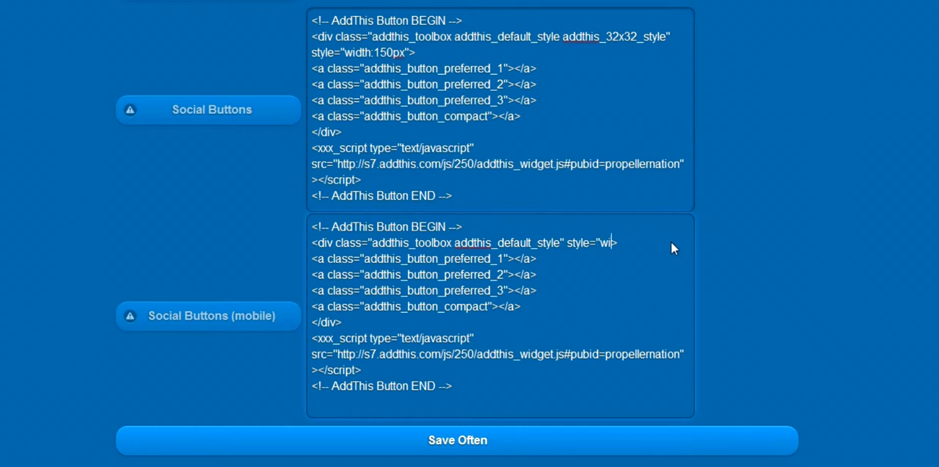
type("dth:")
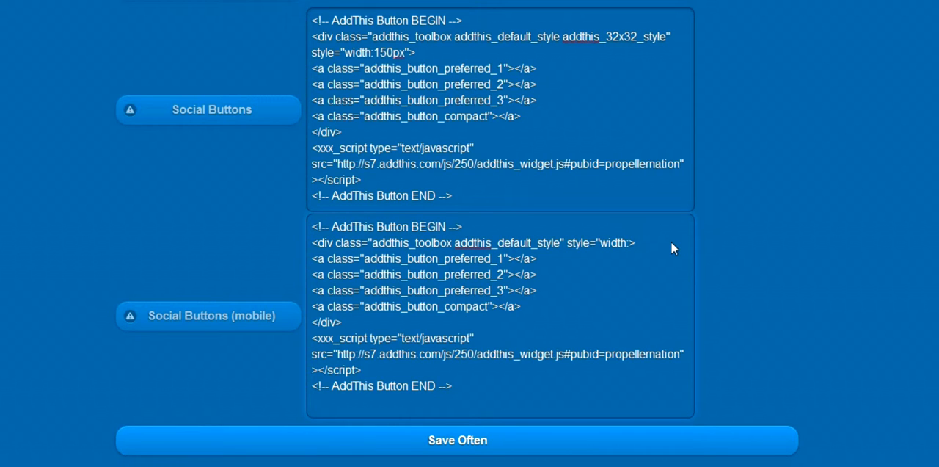
type("85px\"")
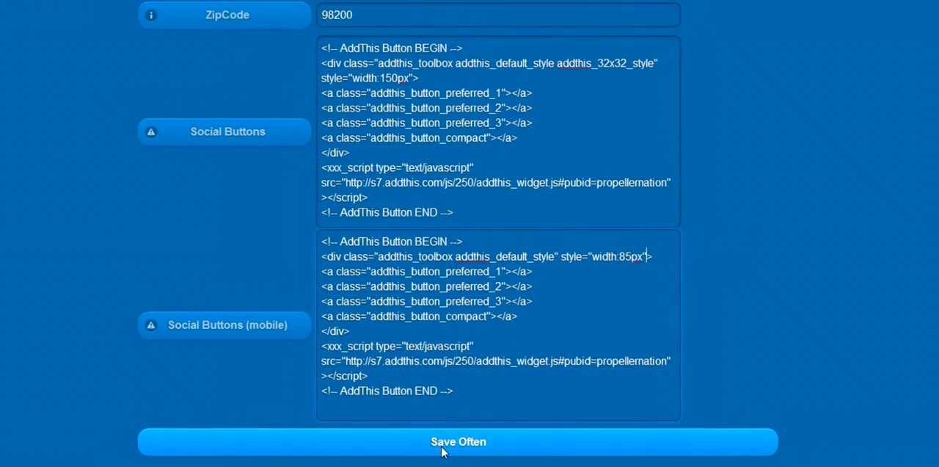
Step: Save the width styles and test the share menu in the mobile site preview
left_click(458, 440)
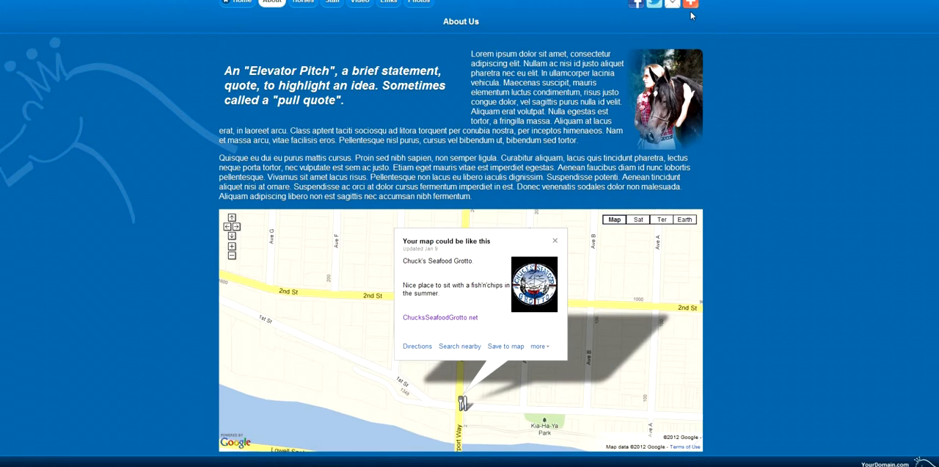
mouse_move(684, 17)
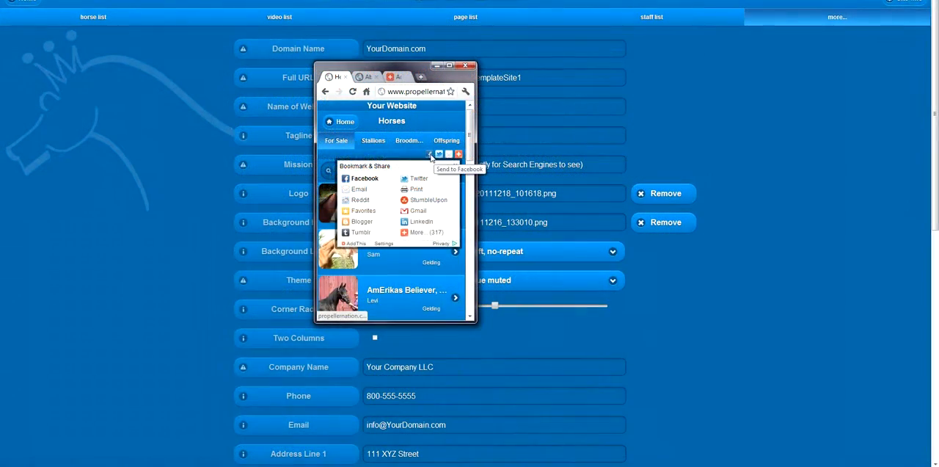
left_click(439, 154)
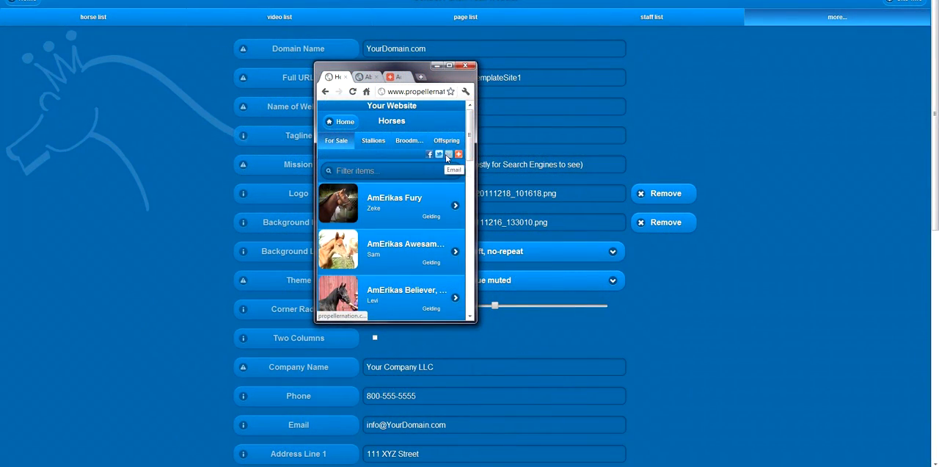
mouse_move(417, 156)
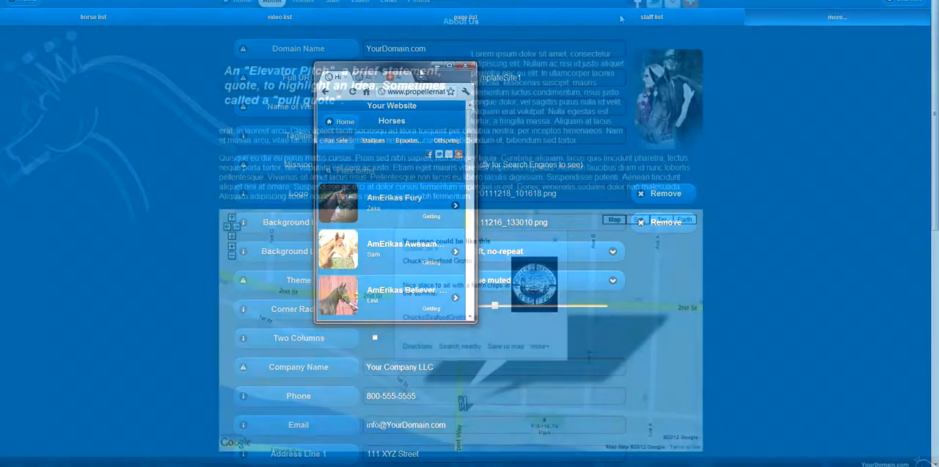
left_click(466, 66)
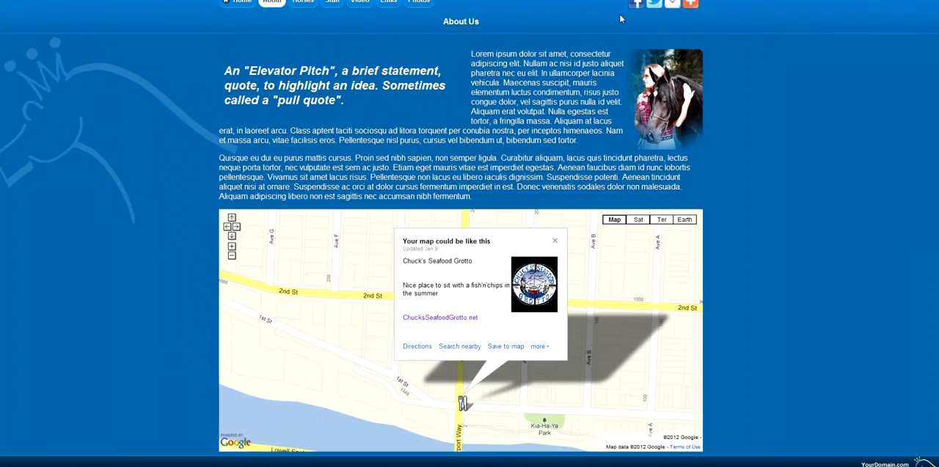